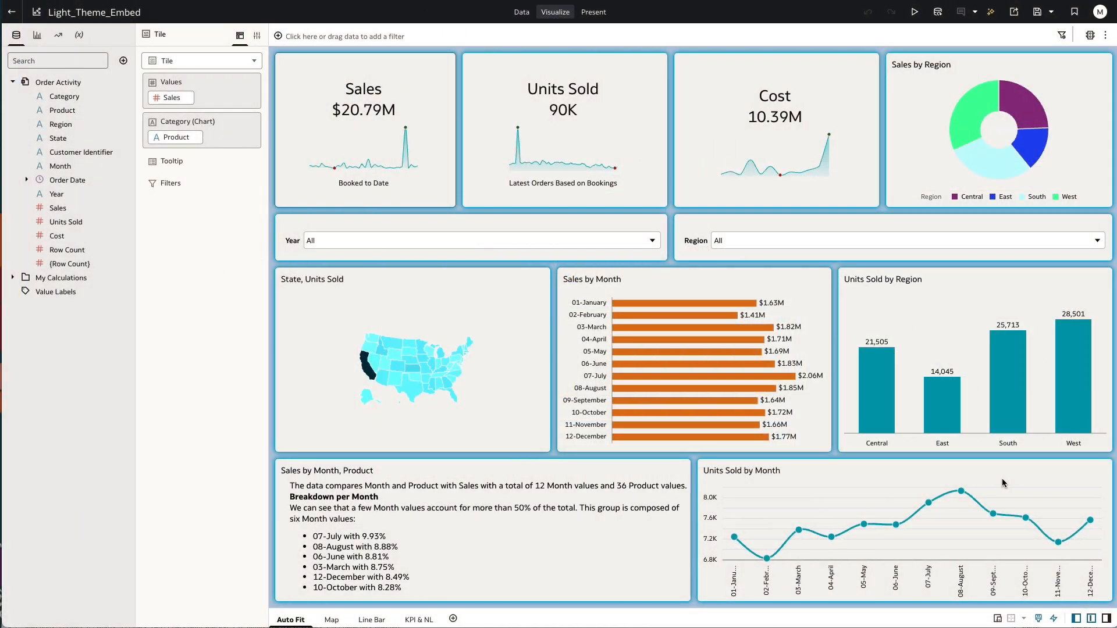
mouse_move(967, 480)
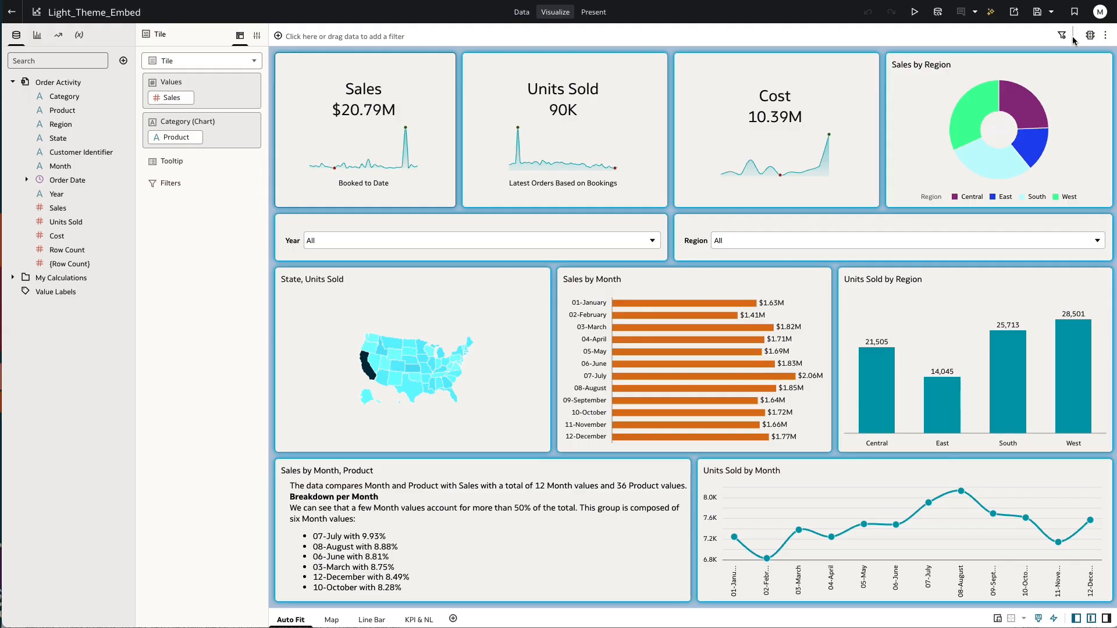
Step: Open the three-dot workbook menu on the Light_Theme_Embed dashboard toolbar
left_click(1106, 35)
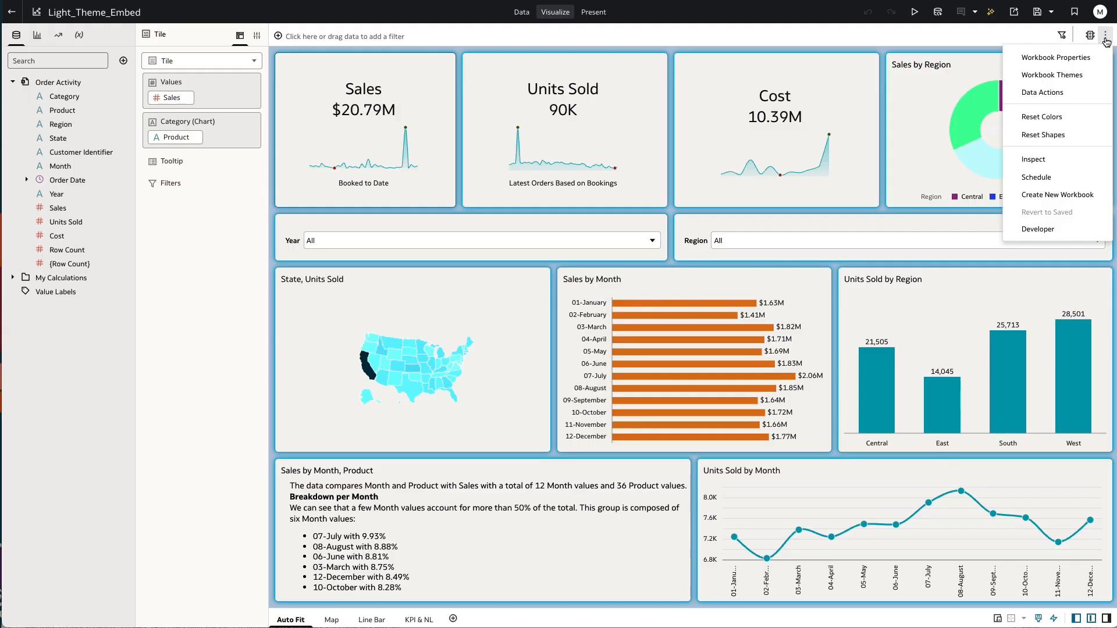
Step: Show the Developer Embed pane's oracle-dv snippet for the Auto Fit present canvas
left_click(1038, 229)
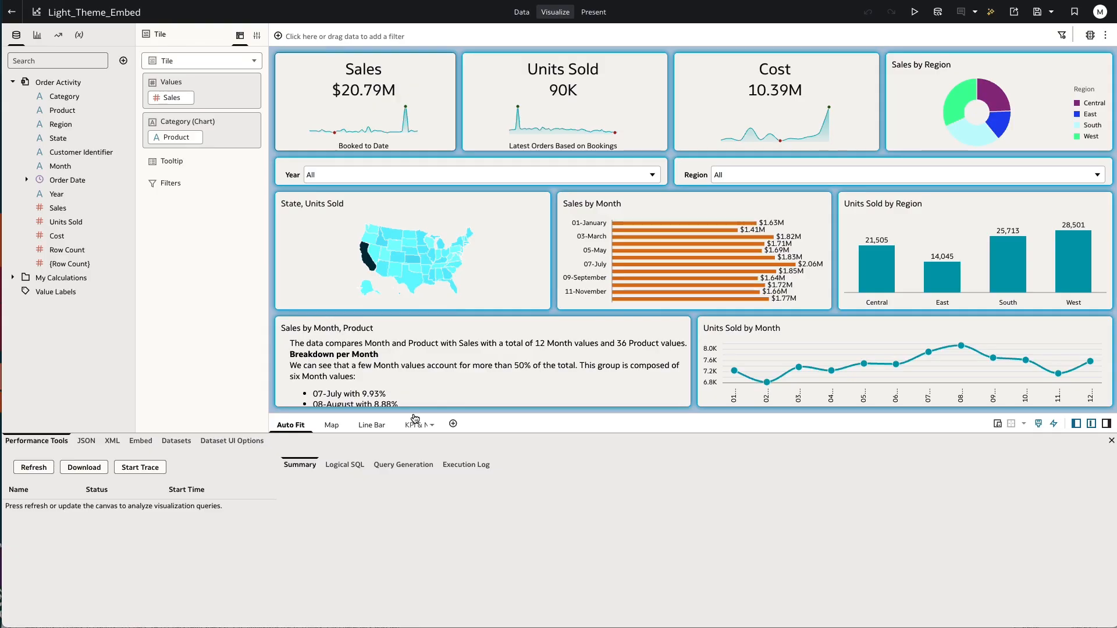
left_click(140, 440)
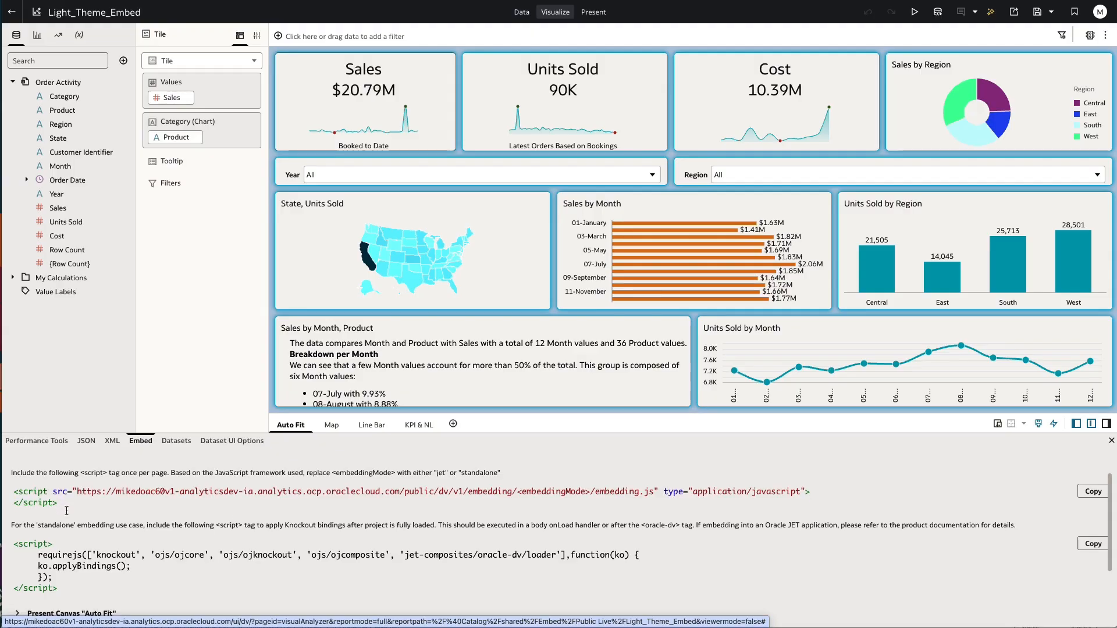
scroll("down", 3)
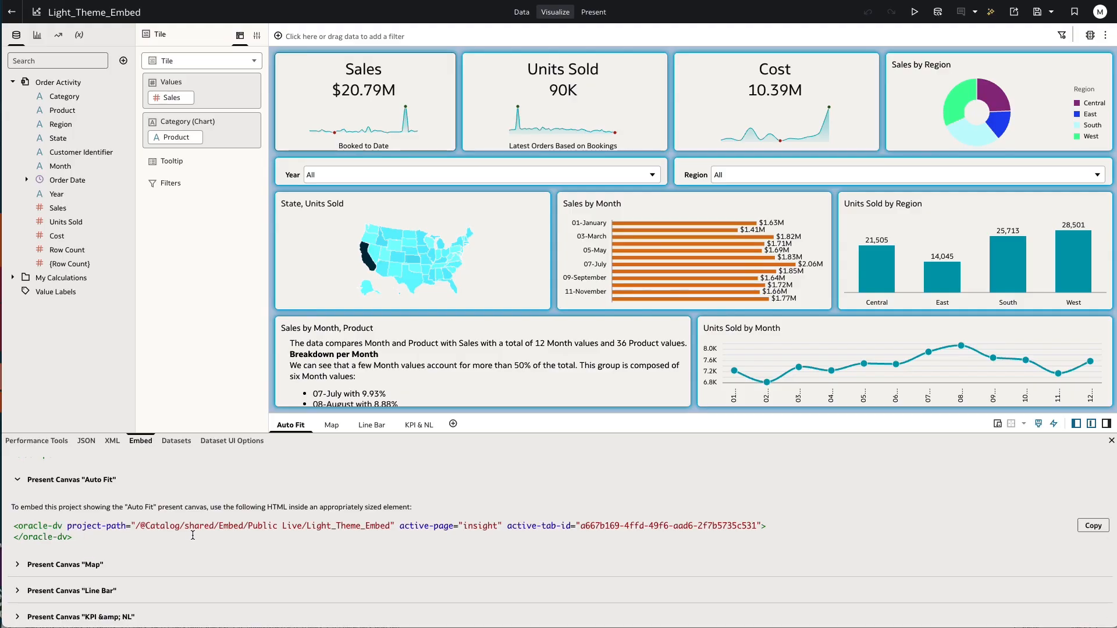
mouse_move(299, 535)
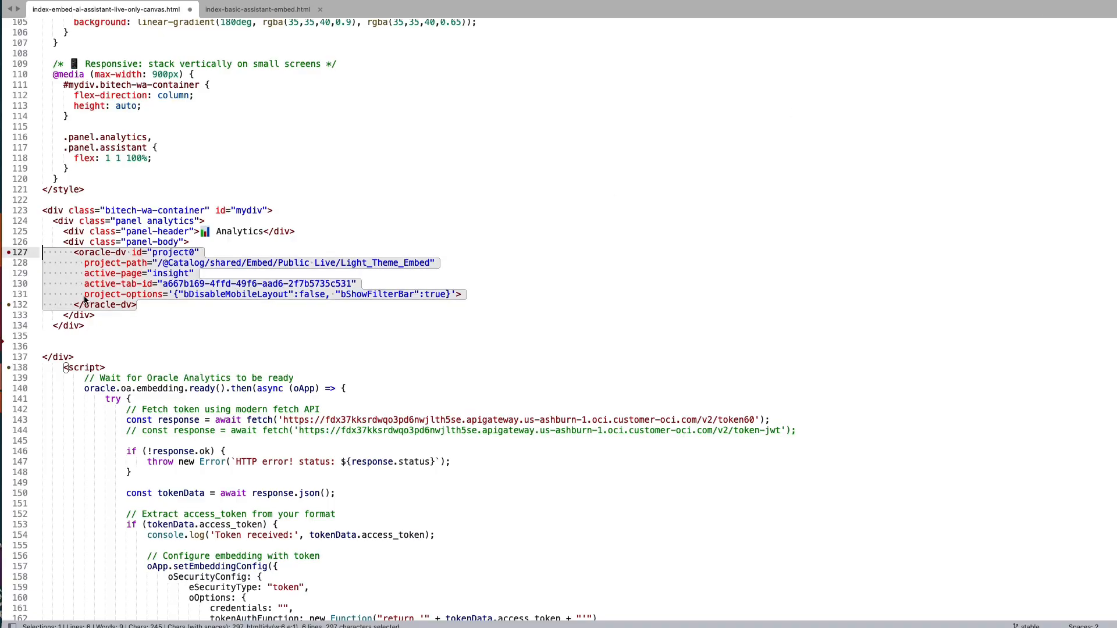
mouse_move(150, 313)
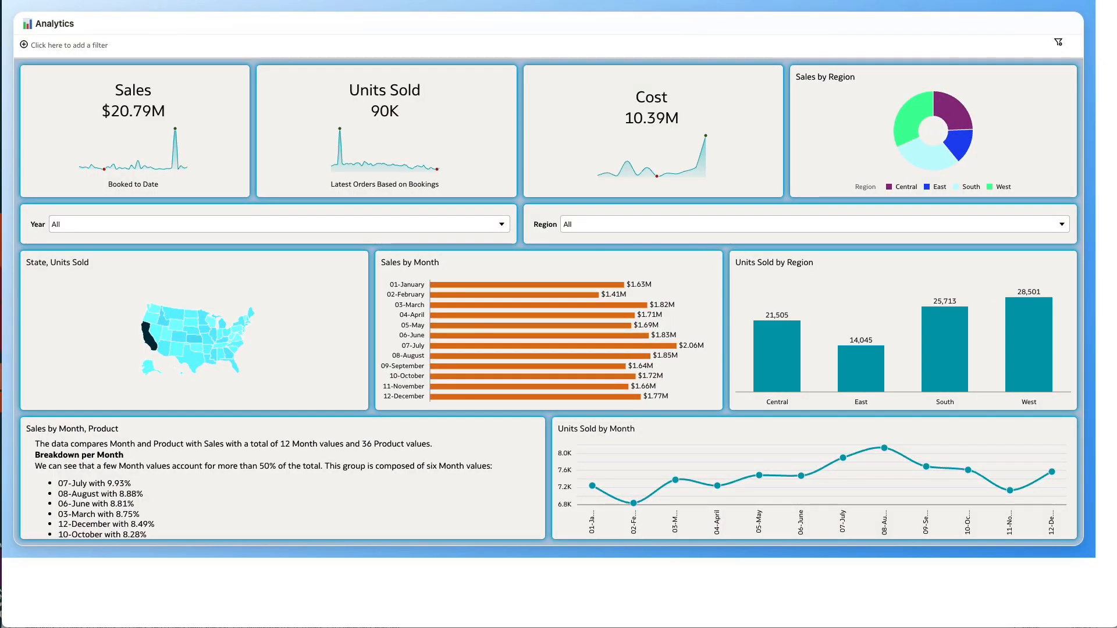
mouse_move(608, 310)
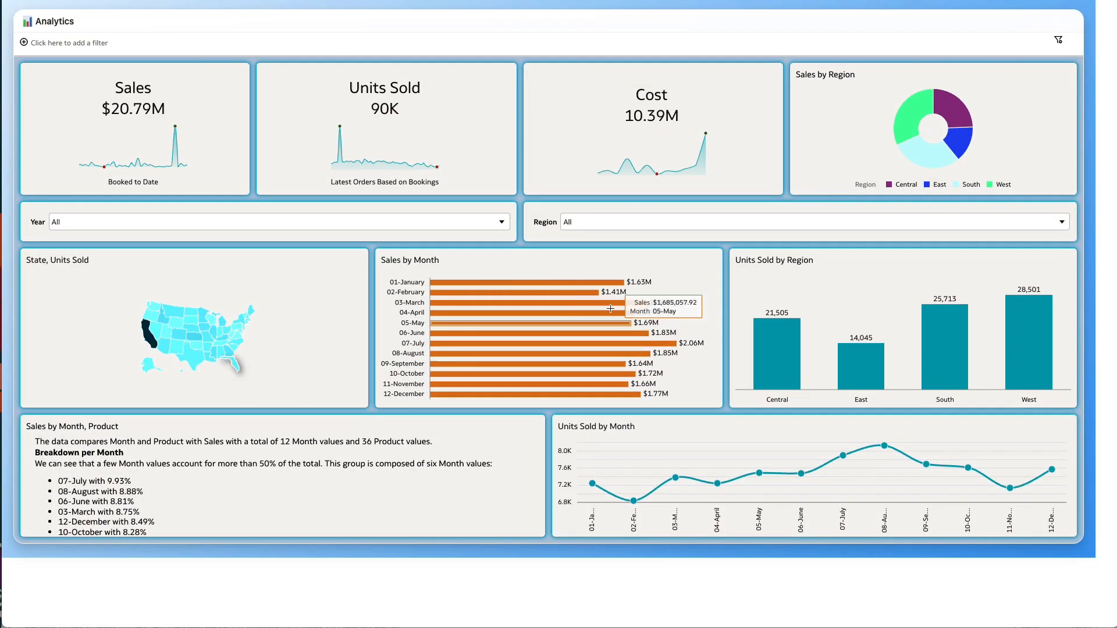
mouse_move(385, 27)
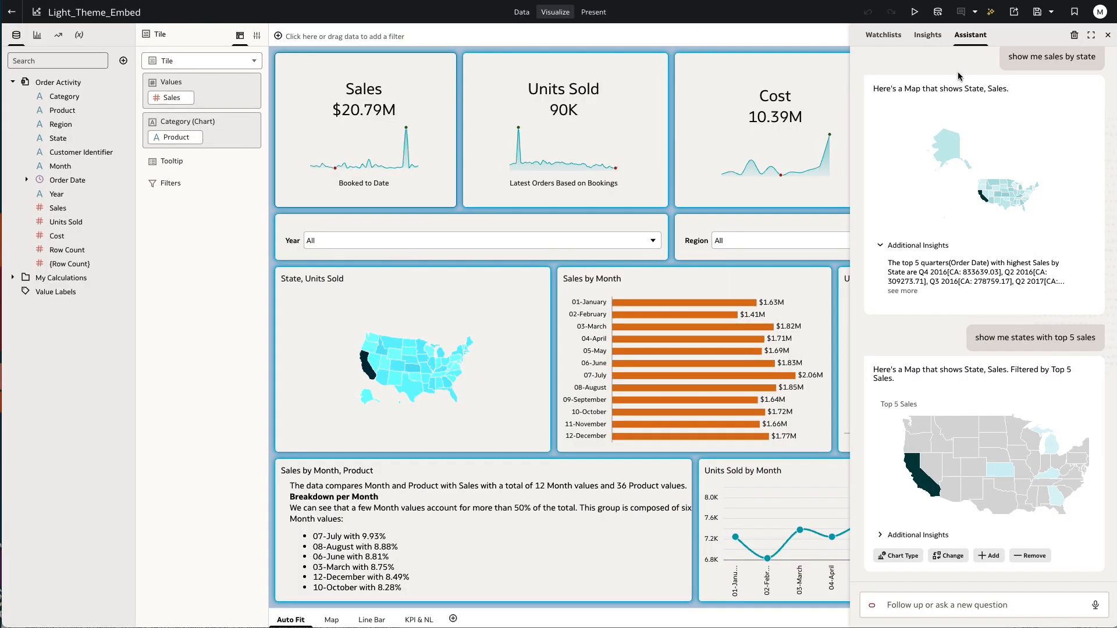
mouse_move(945, 80)
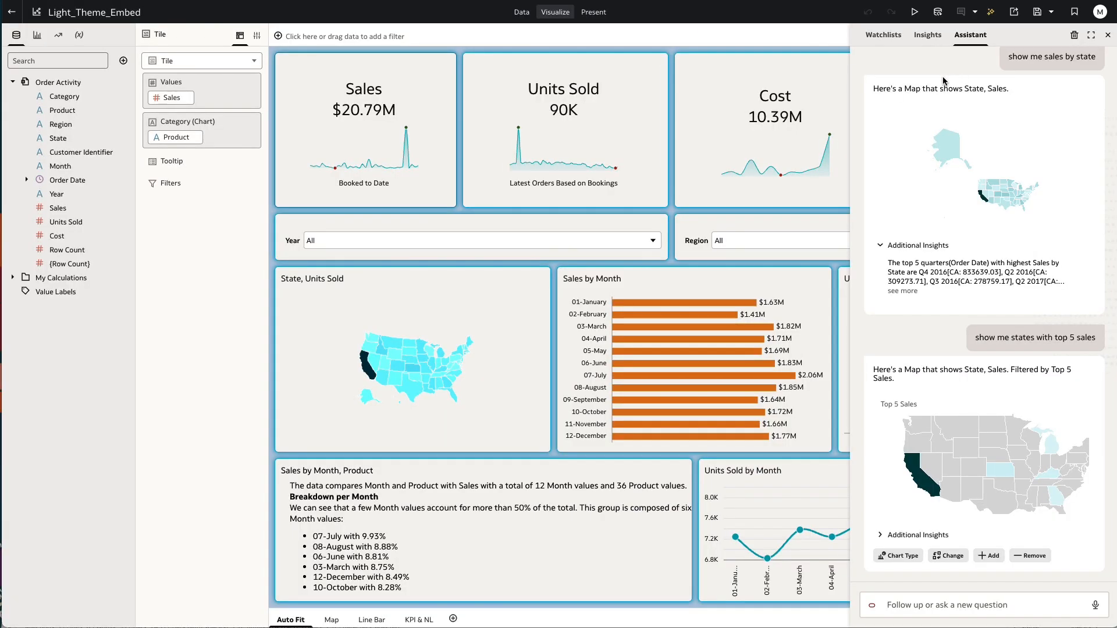
mouse_move(901, 143)
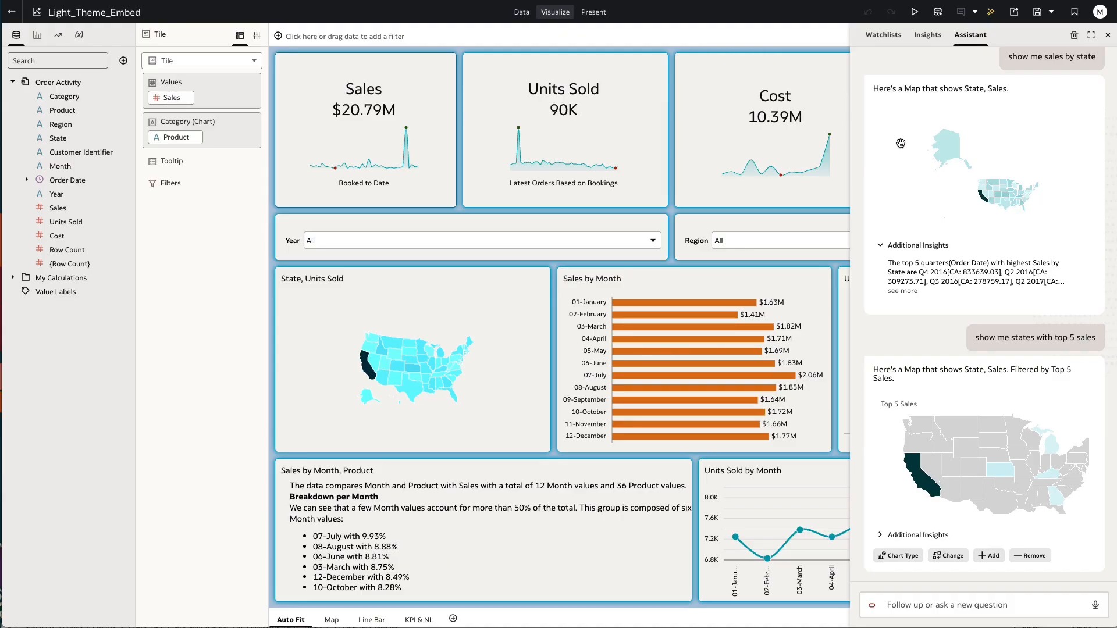
mouse_move(943, 223)
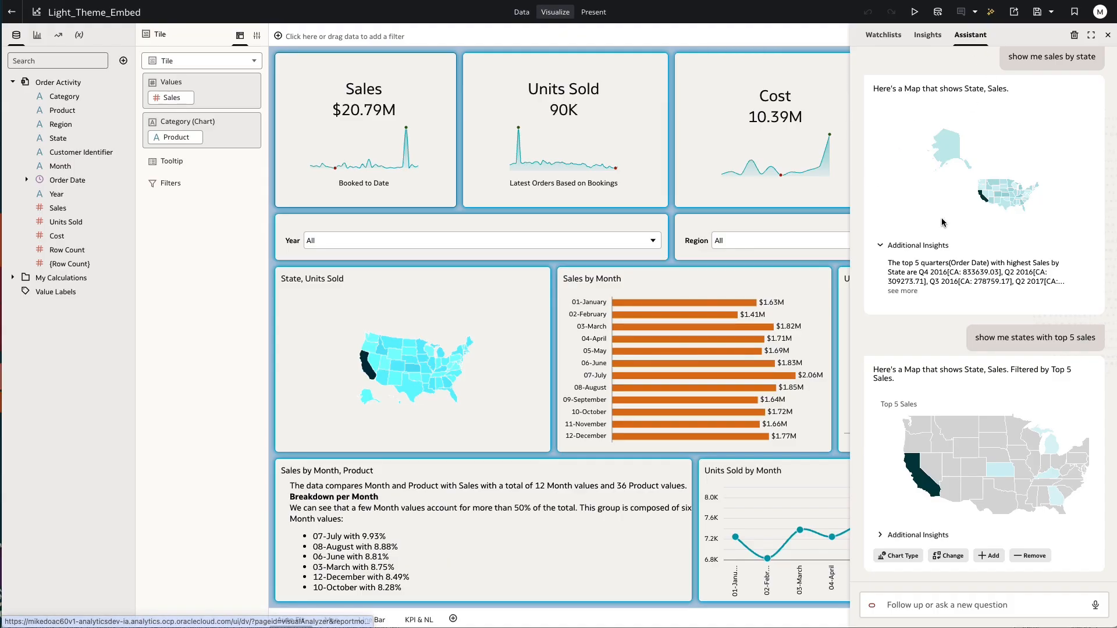
mouse_move(920, 485)
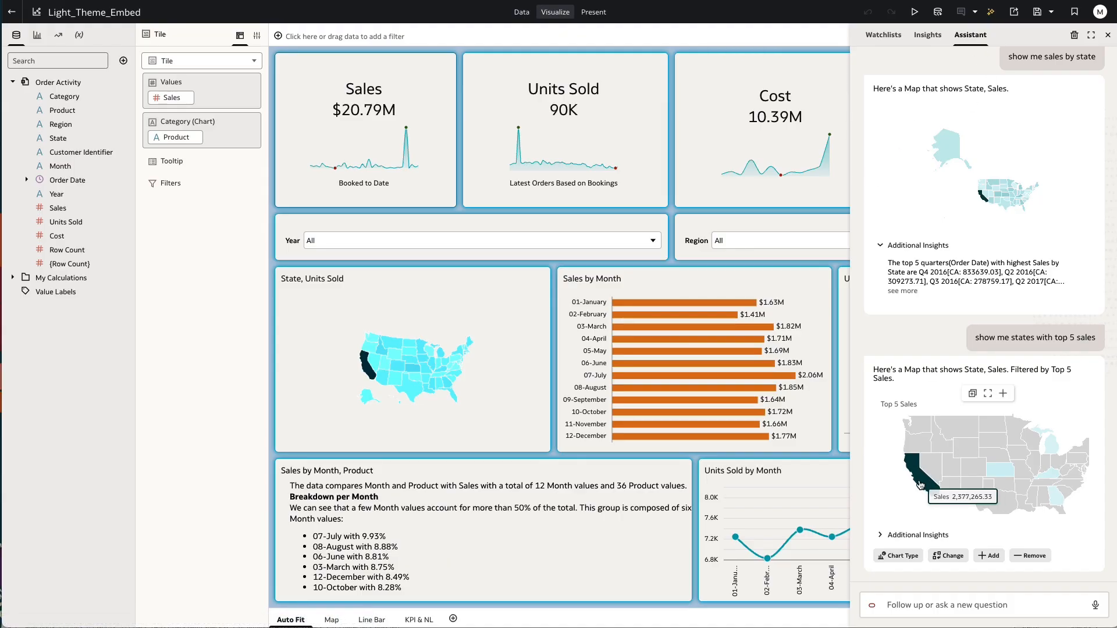
mouse_move(919, 429)
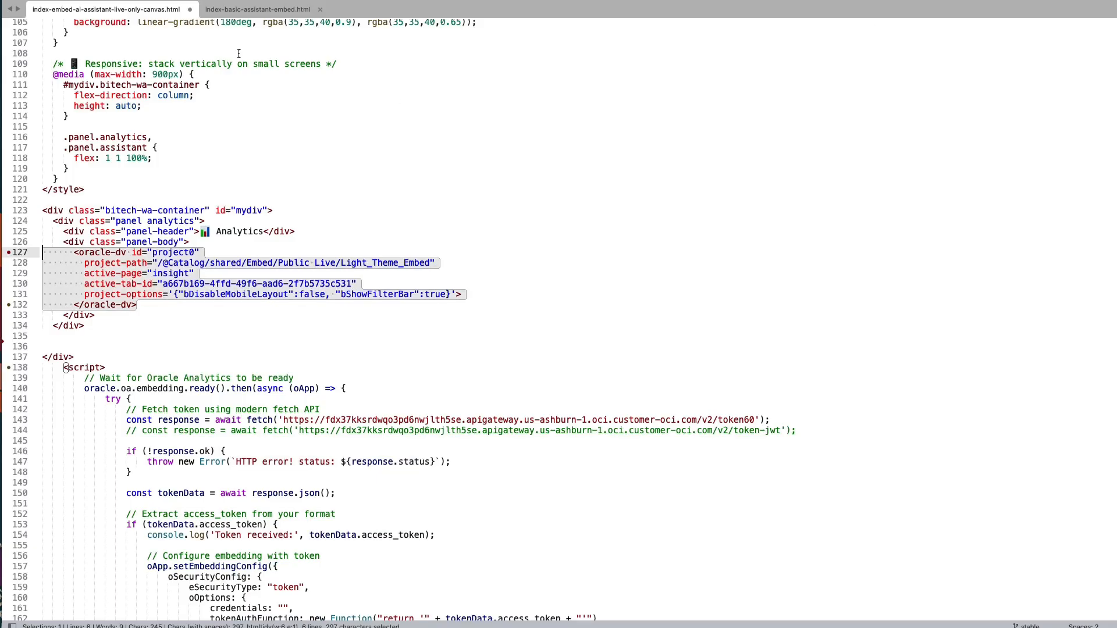
Step: Switch to index-basic-assistant-embed.html showing the oracle-analytics-assistant element
left_click(256, 8)
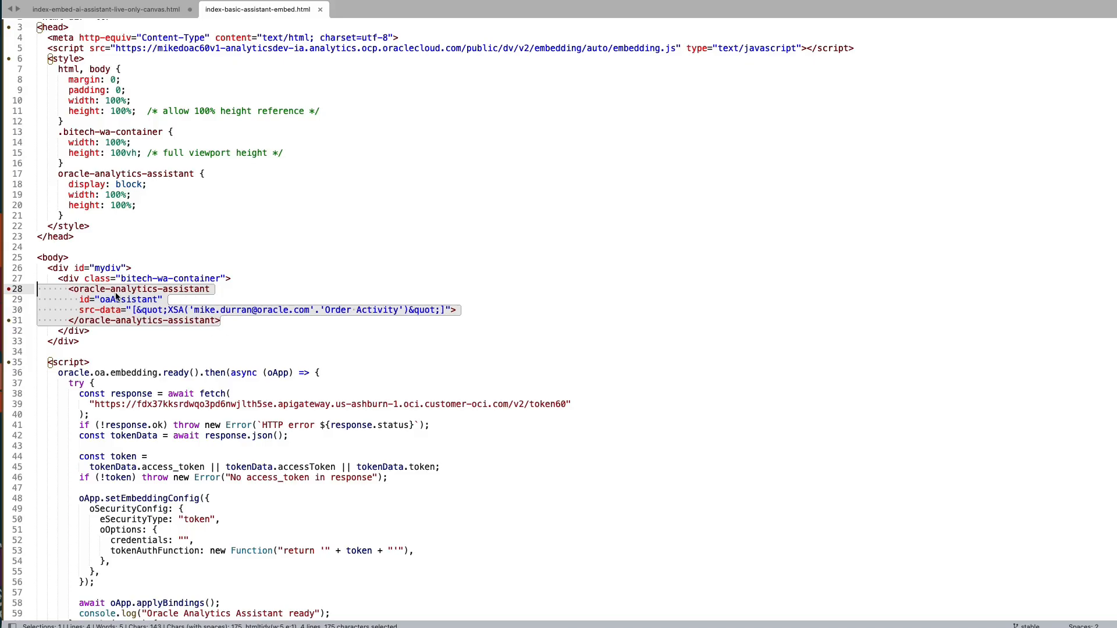
mouse_move(74, 293)
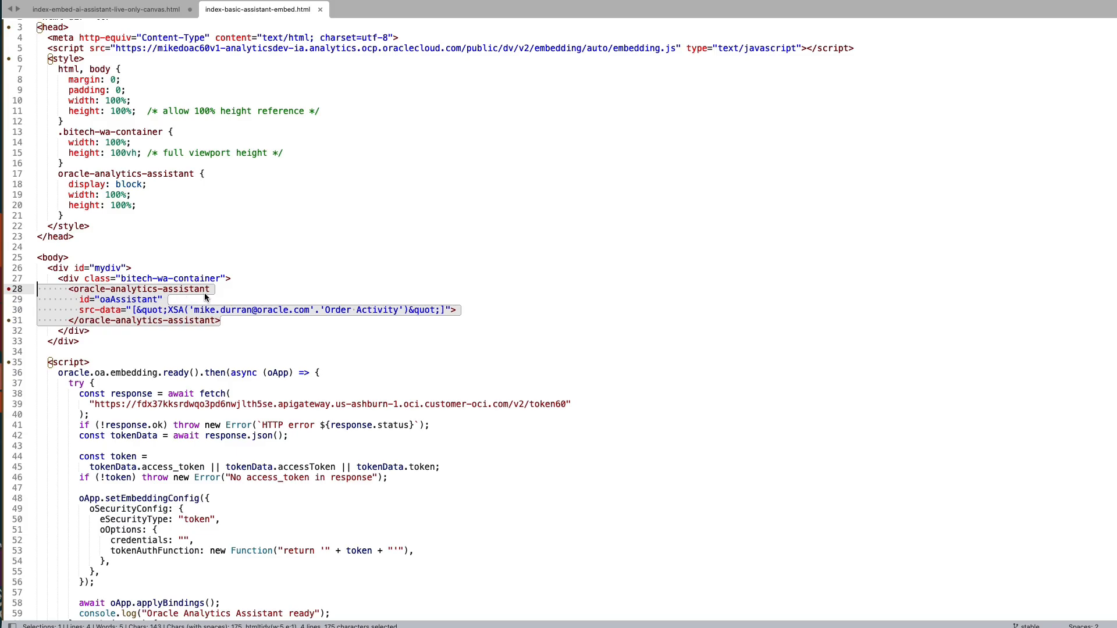
mouse_move(121, 318)
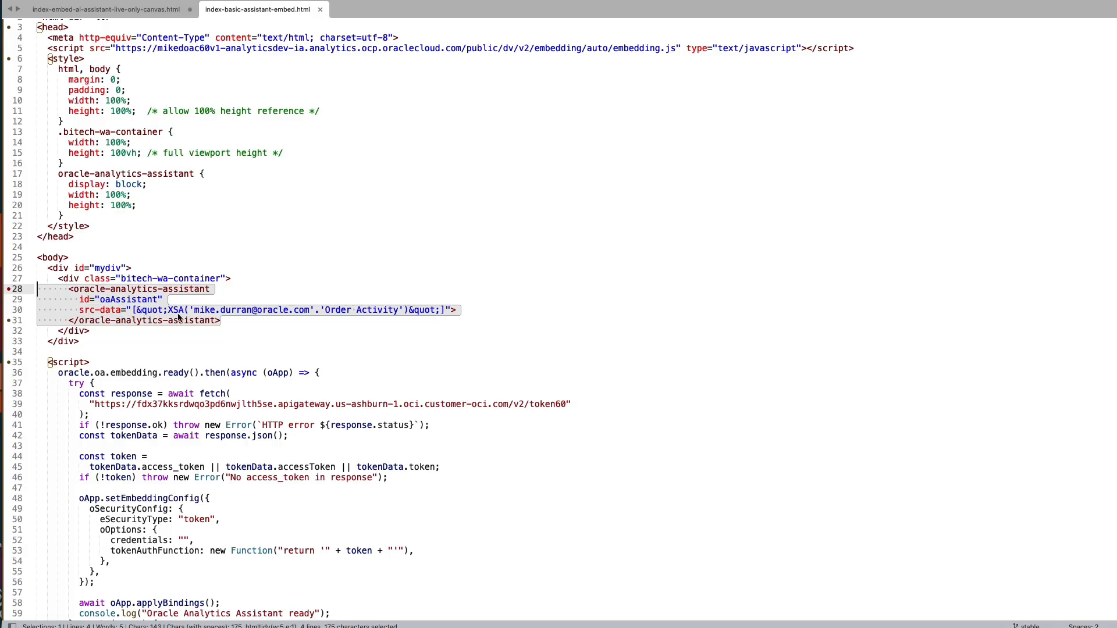
mouse_move(398, 322)
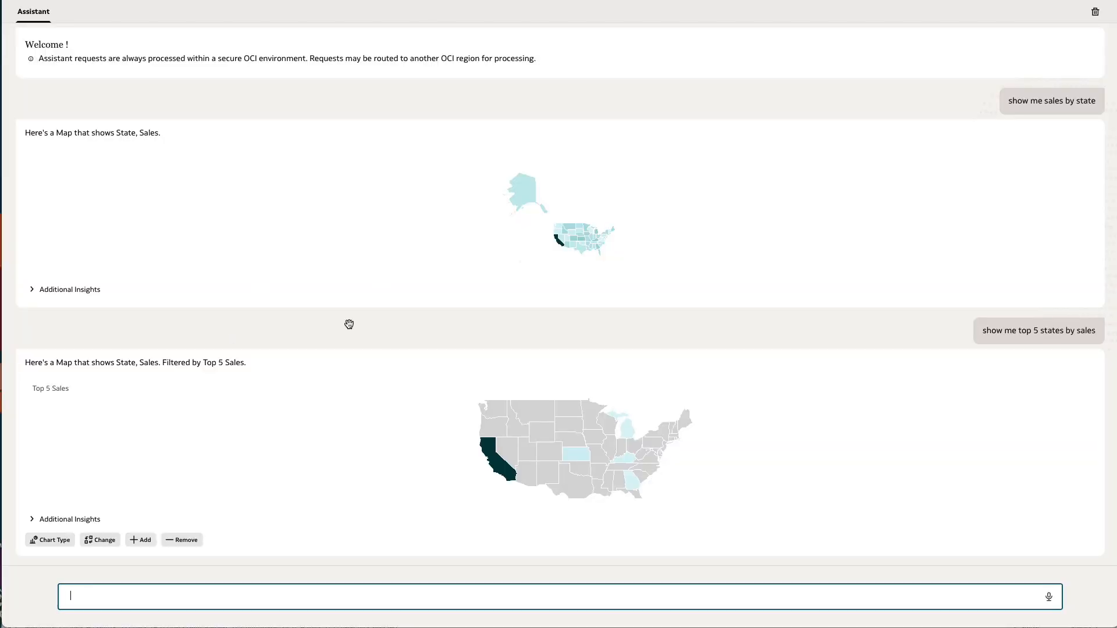
mouse_move(292, 313)
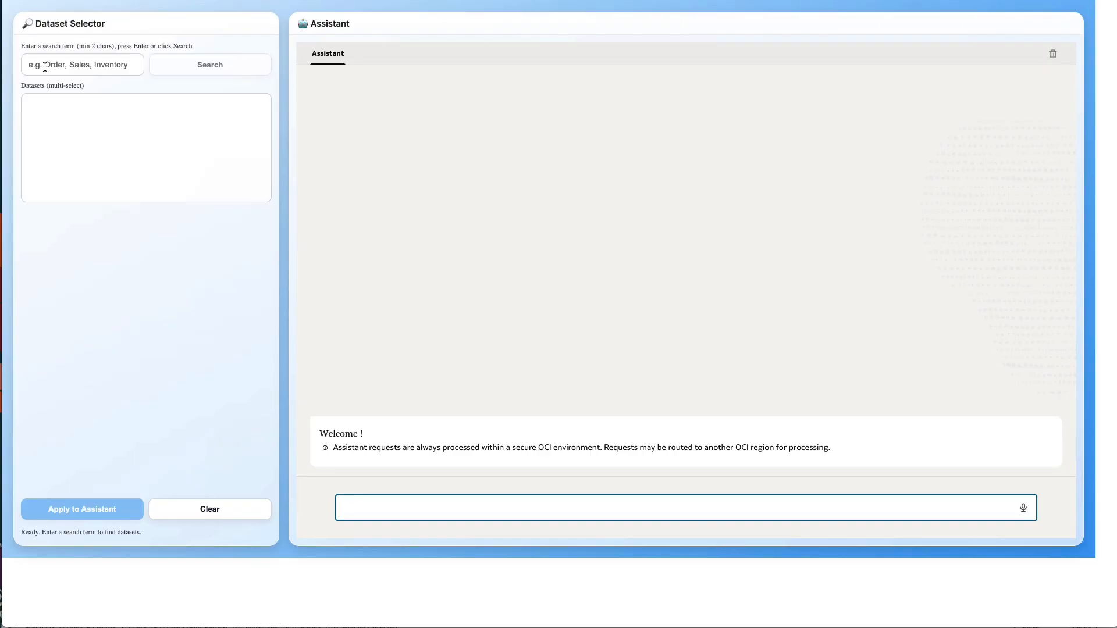
Step: Search 'ice cream' and apply the Ice_Cream_Sales_with_Temperature dataset to the assistant
left_click(81, 64)
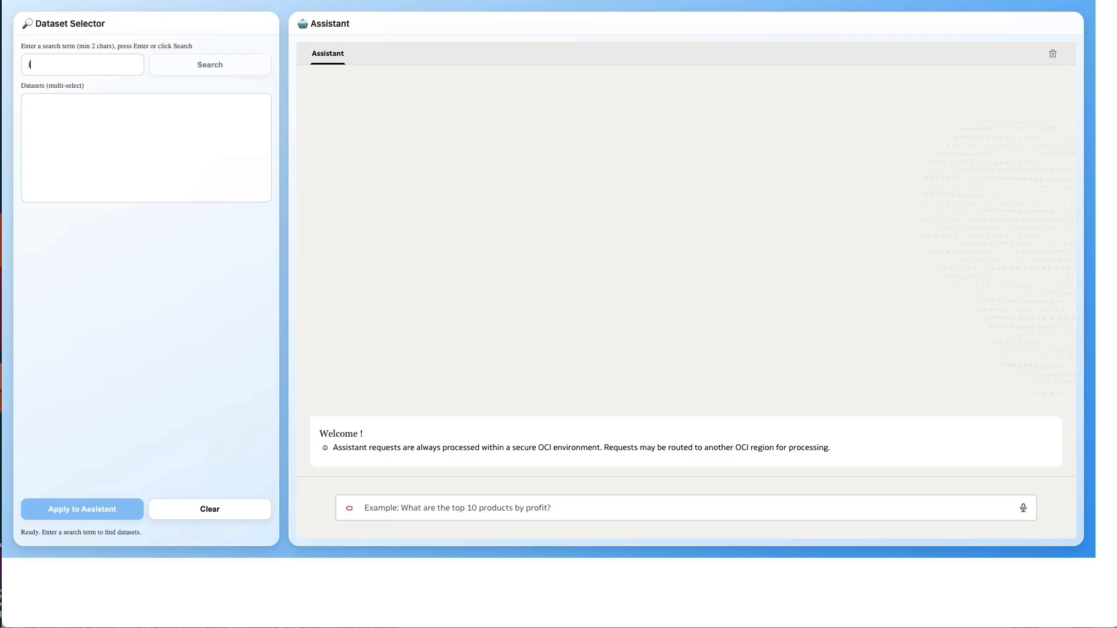
type("ice cream")
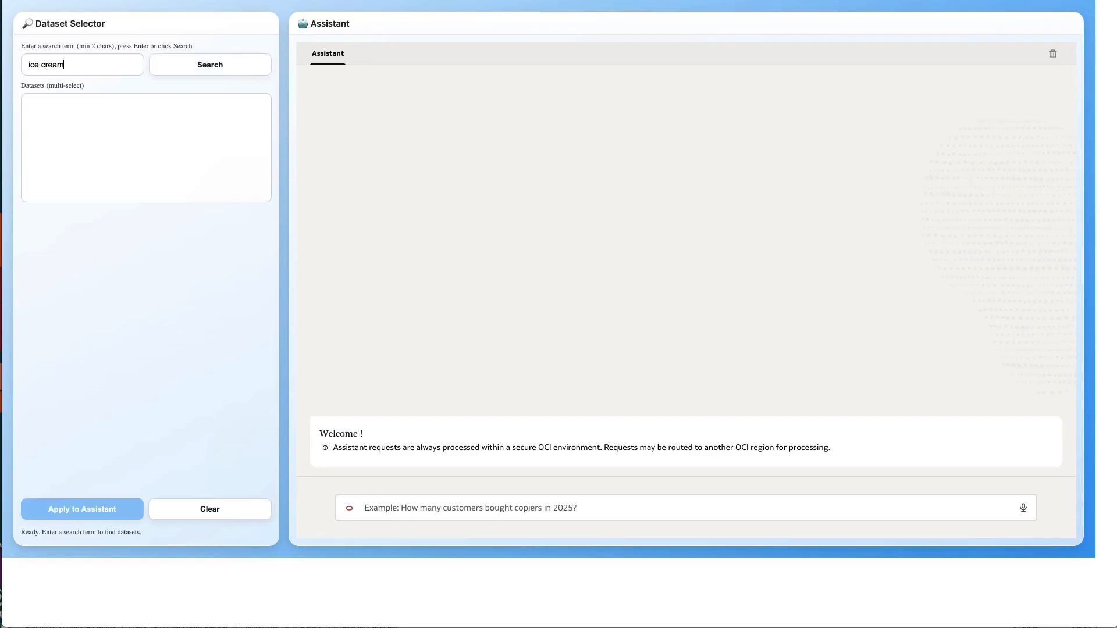
left_click(210, 64)
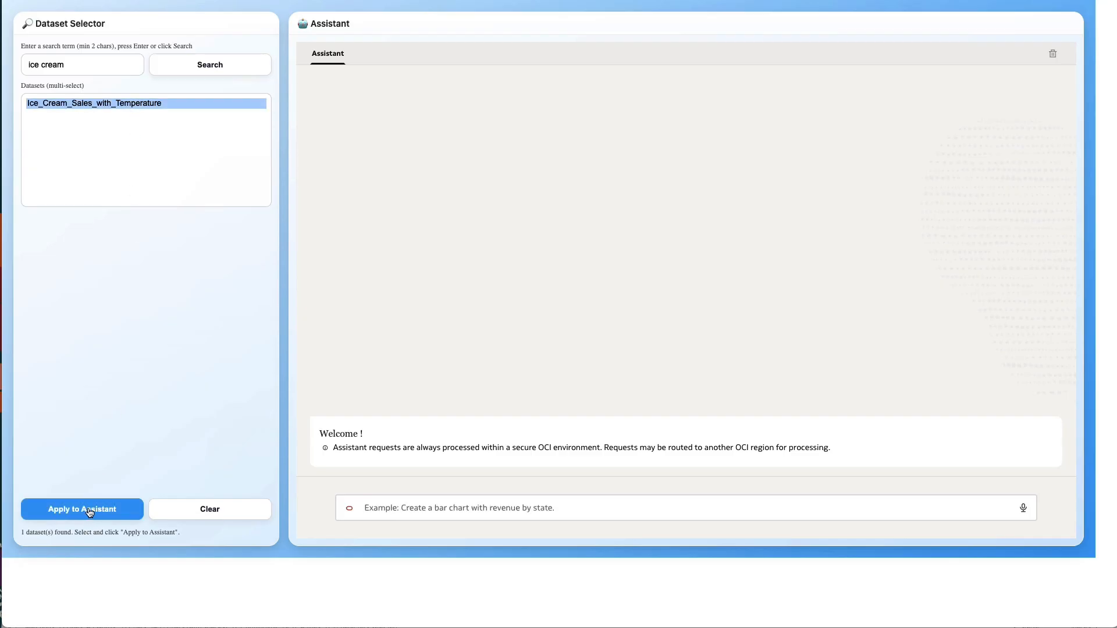
left_click(81, 508)
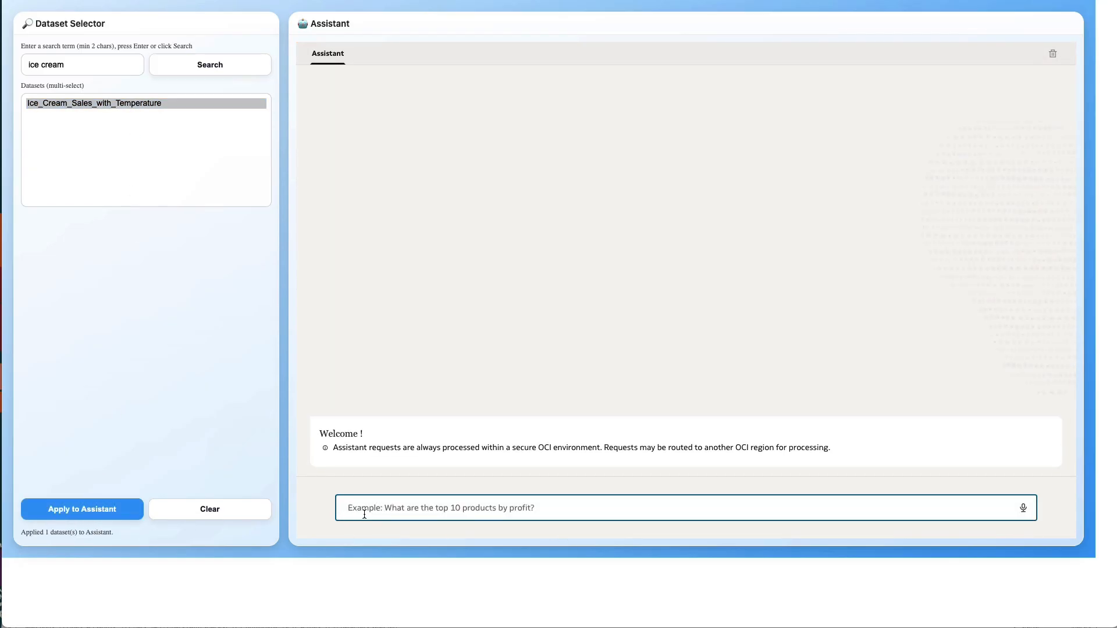
Step: Ask 'what is the history of sales by location' and view the bar chart variant
type("what is the history of sales by location")
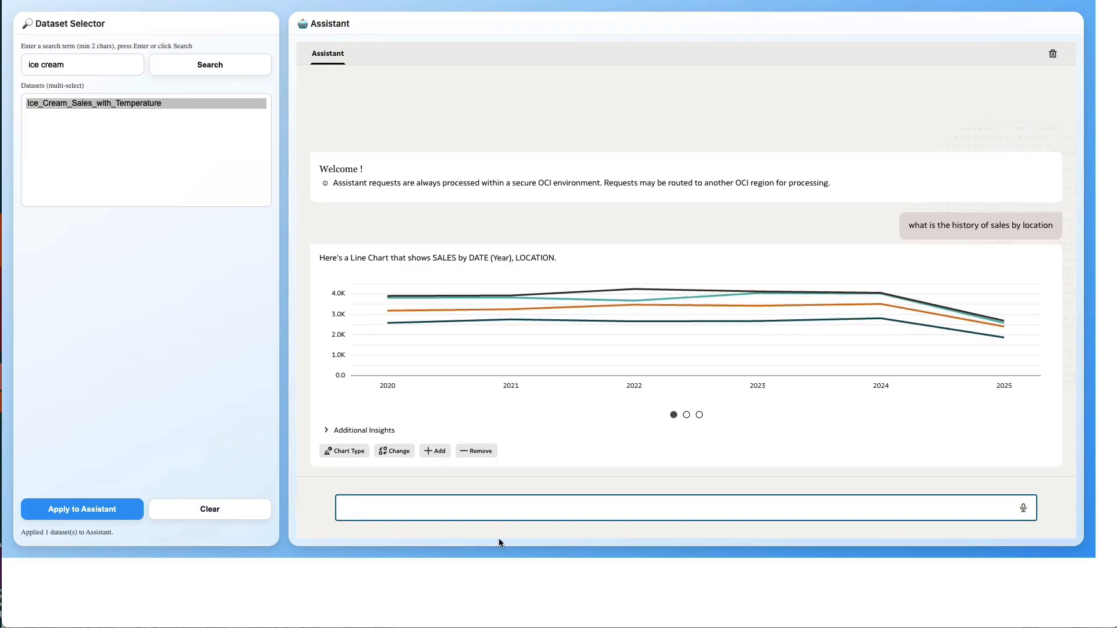
left_click(687, 415)
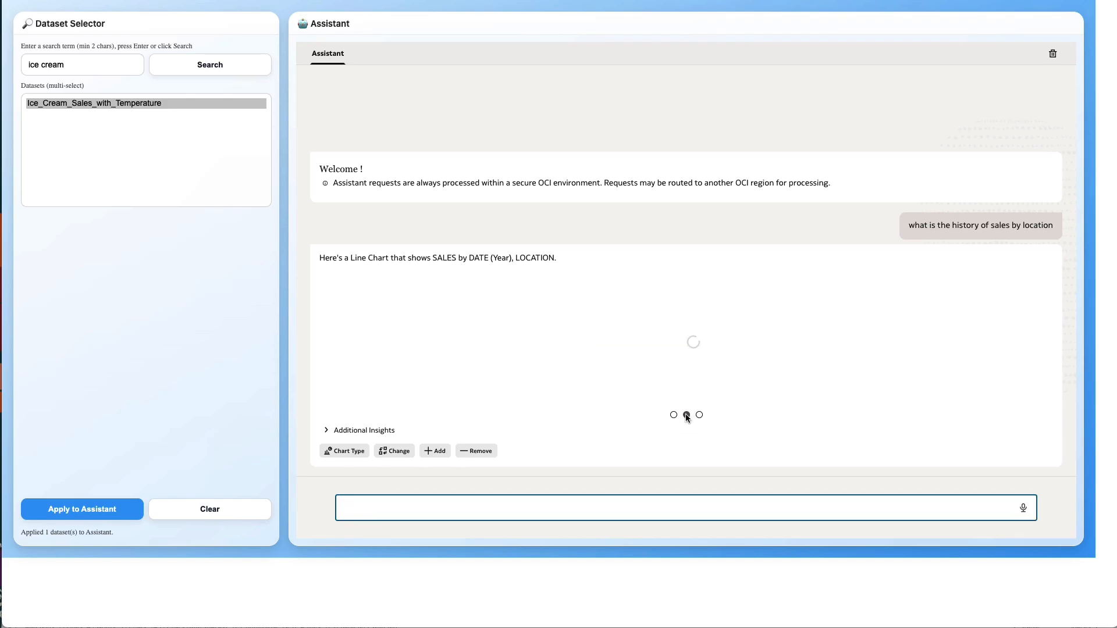
left_click(699, 414)
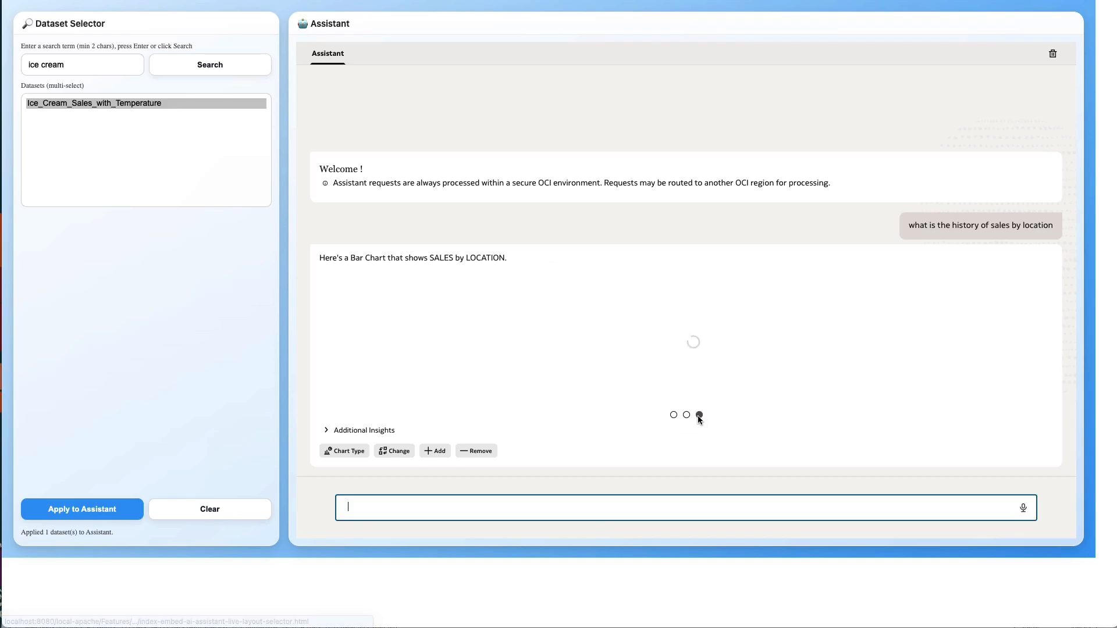
Step: On the Ice Cream Warehouse Dashboard, submit the Austin sales-history question to the assistant
left_click(686, 415)
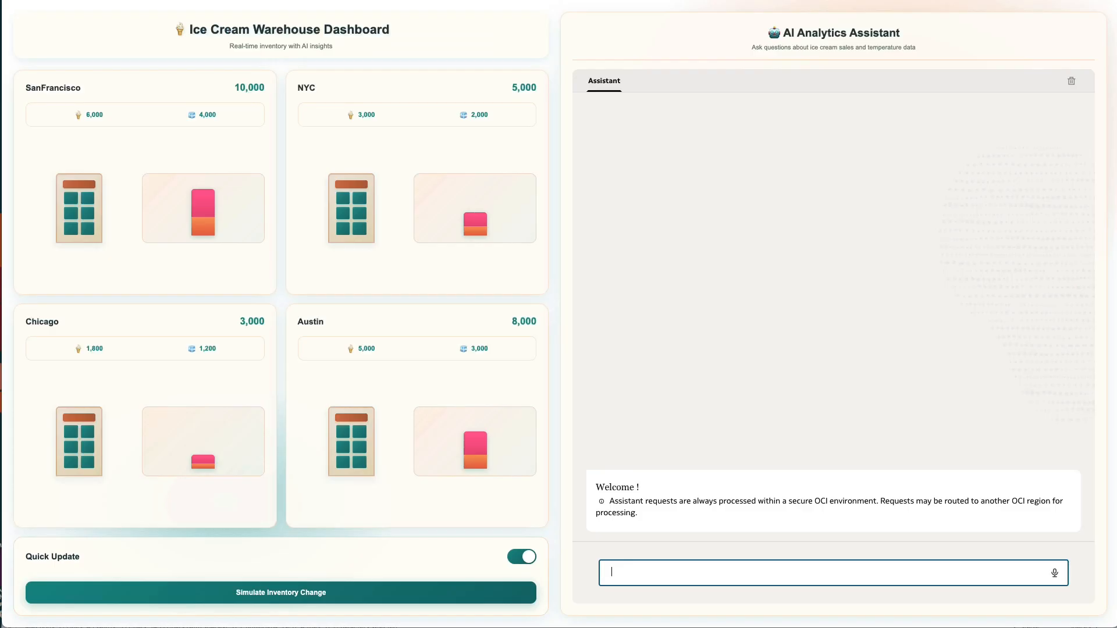
mouse_move(643, 541)
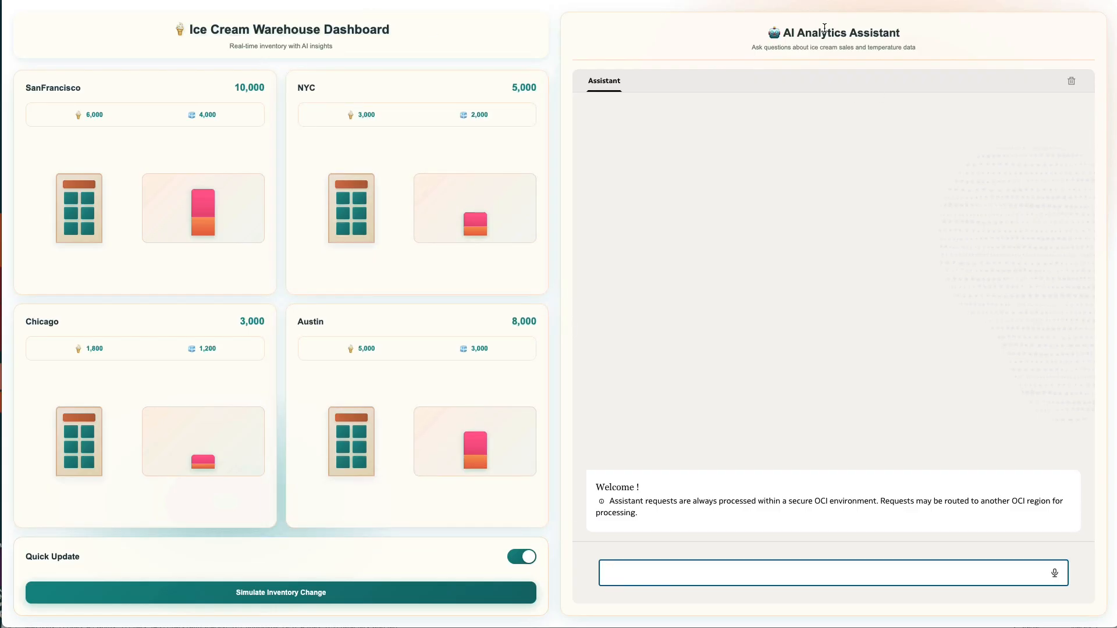
mouse_move(670, 261)
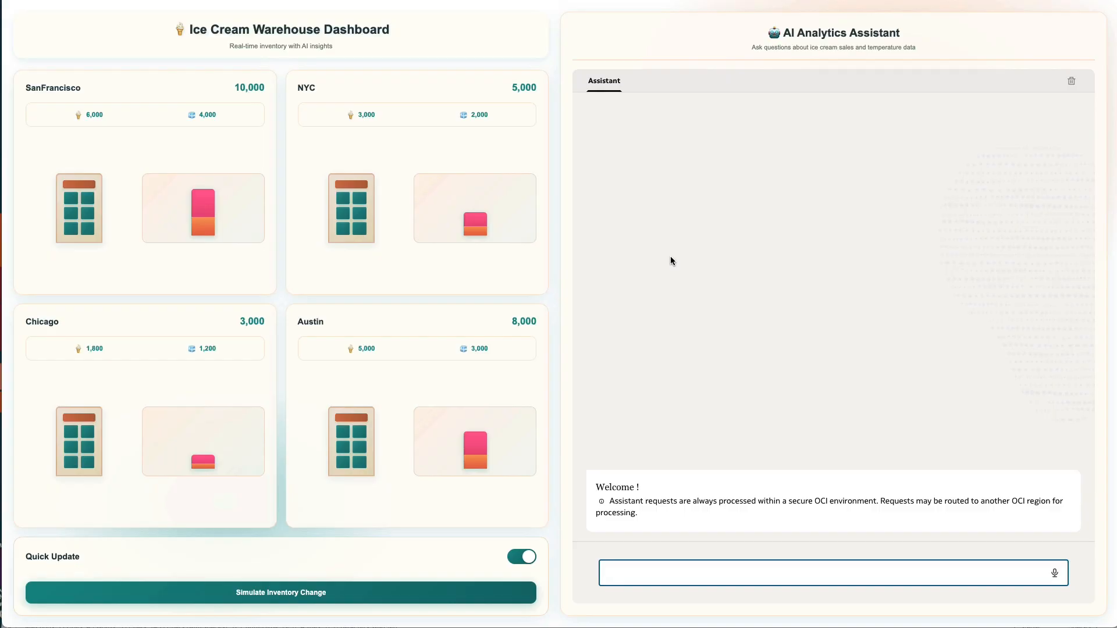
mouse_move(676, 306)
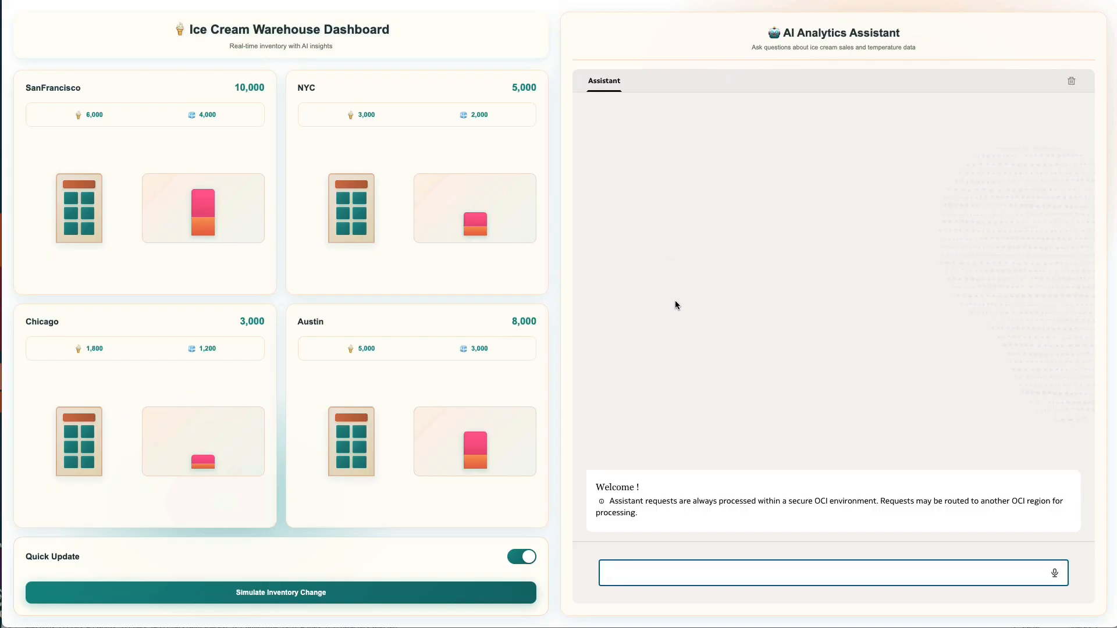
key("Return")
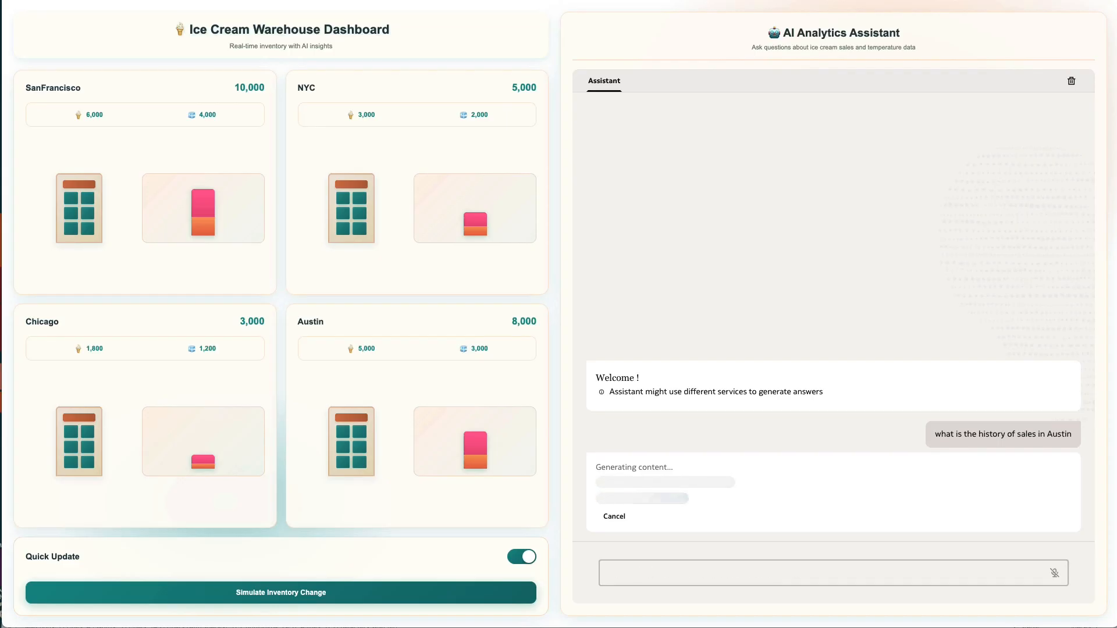